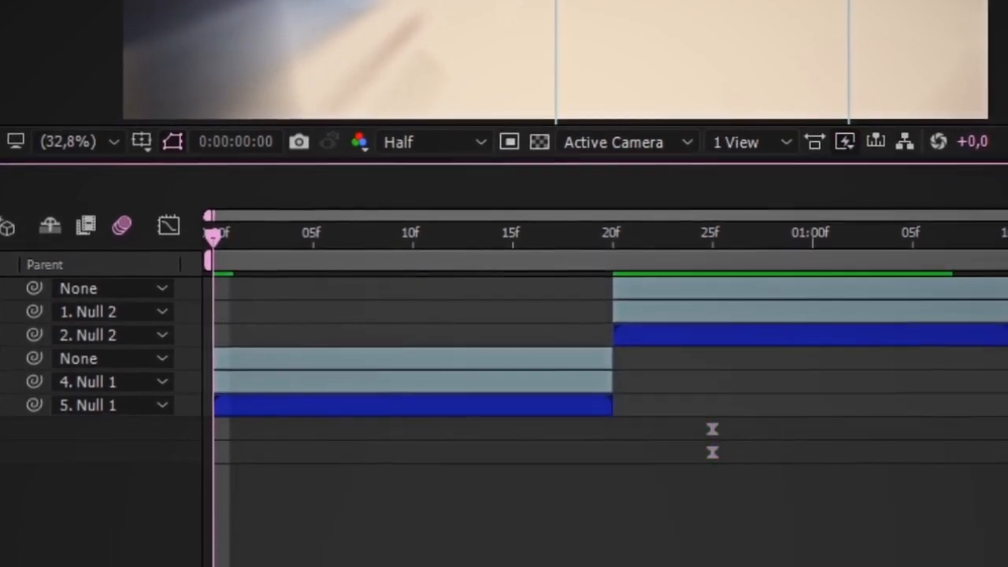
type("222")
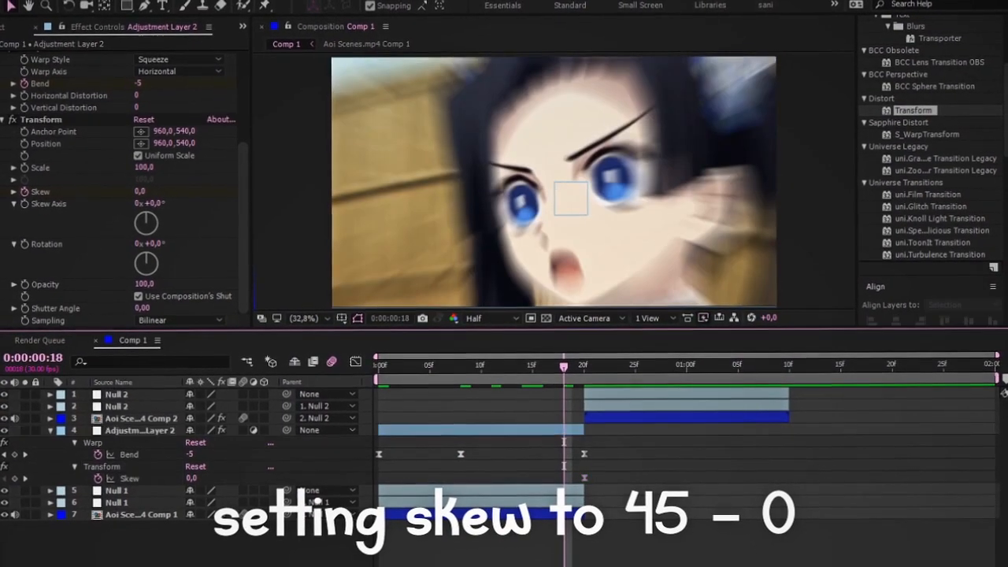
type("45")
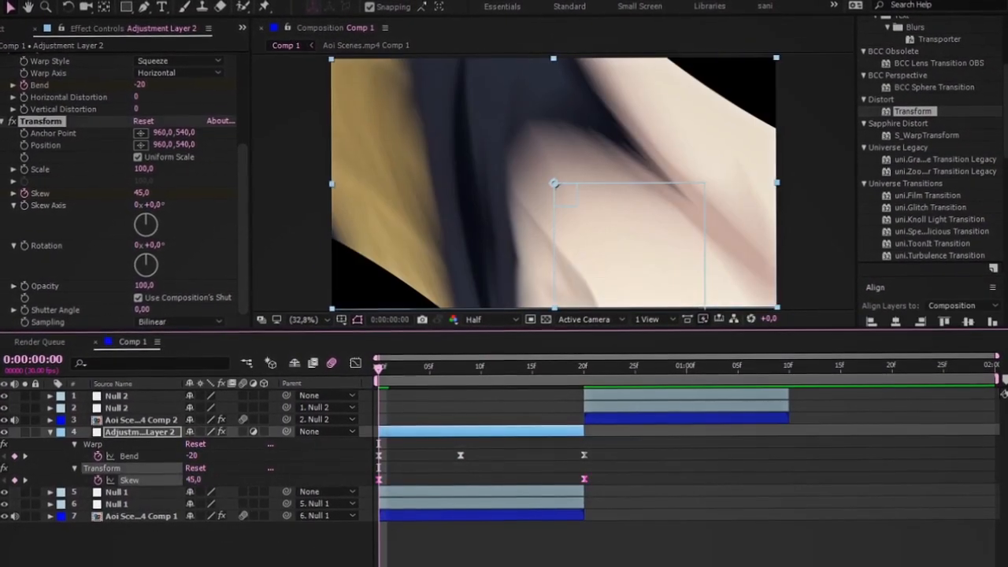